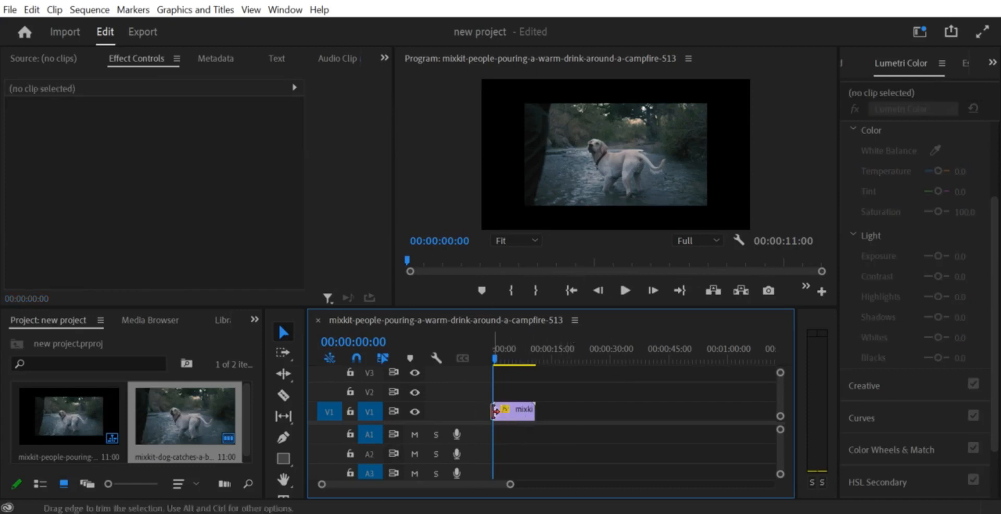
Open the dog clip's context menu on V1 to reach the Set to Frame Size option
right_click(512, 411)
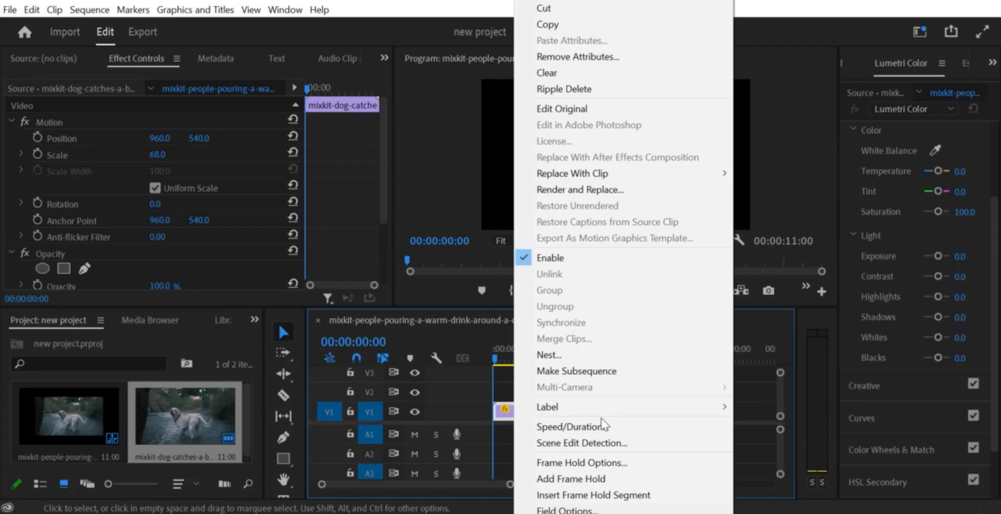
mouse_move(571, 479)
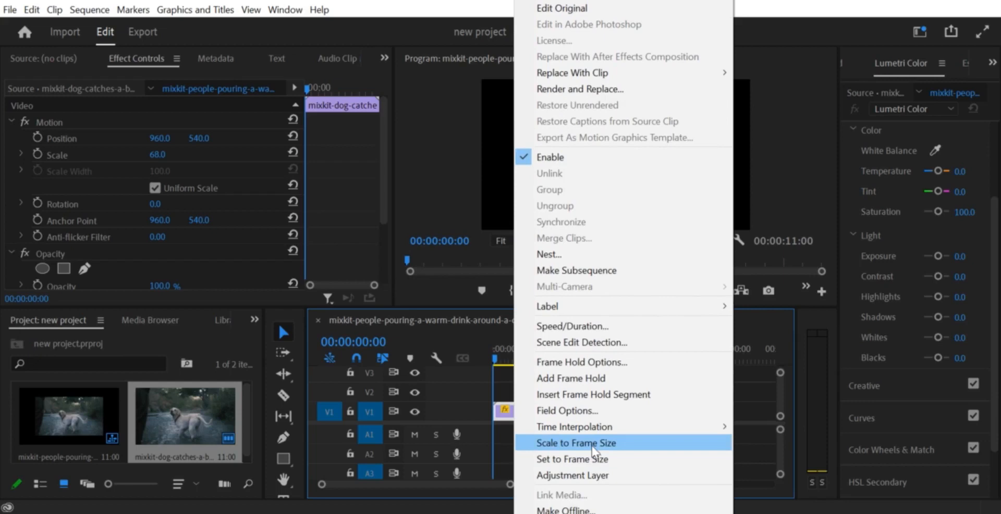
mouse_move(593, 458)
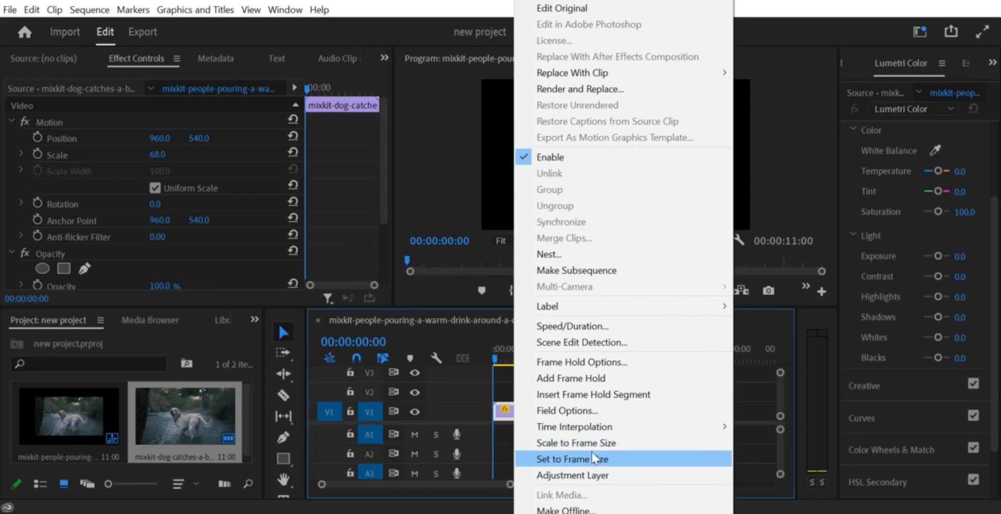
mouse_move(593, 458)
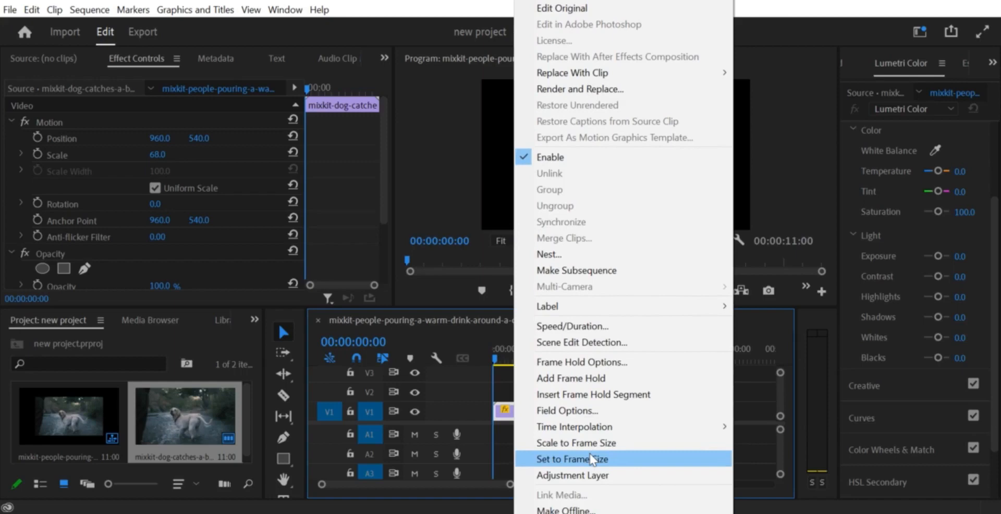
Fit the dog clip to the sequence frame, scaling it to 100 to remove the black border
click(575, 458)
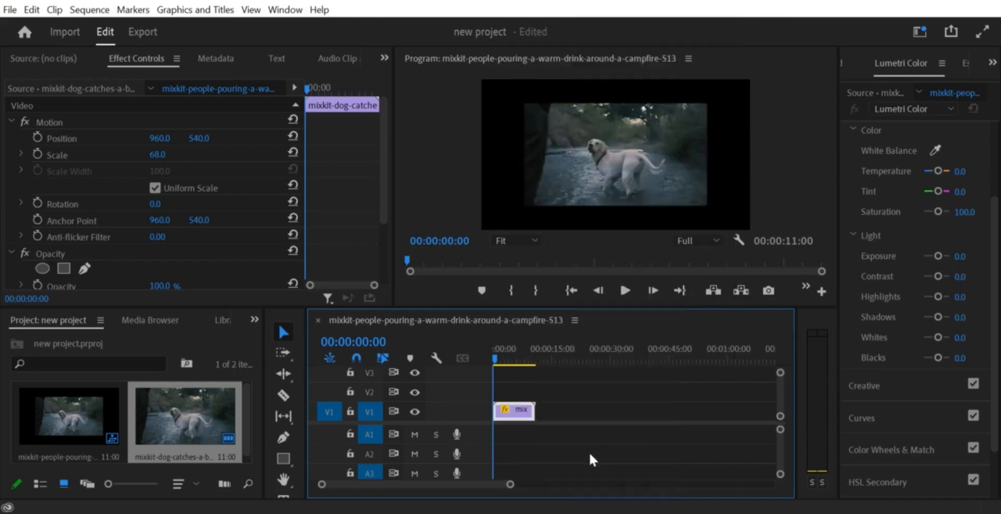
right_click(514, 411)
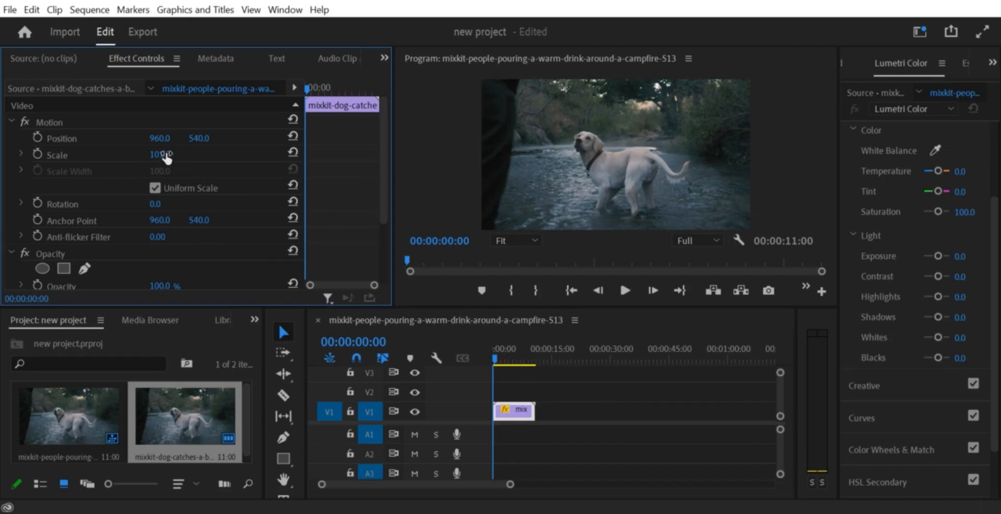
Drag the dog clip's Scale value in Effect Controls, shrinking it back inside black borders
drag(160, 154, 162, 154)
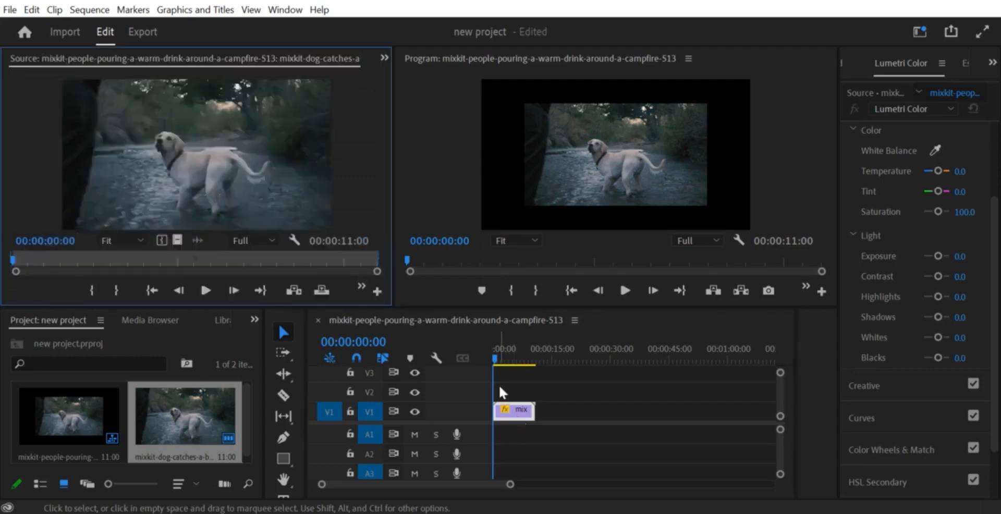
mouse_move(624, 143)
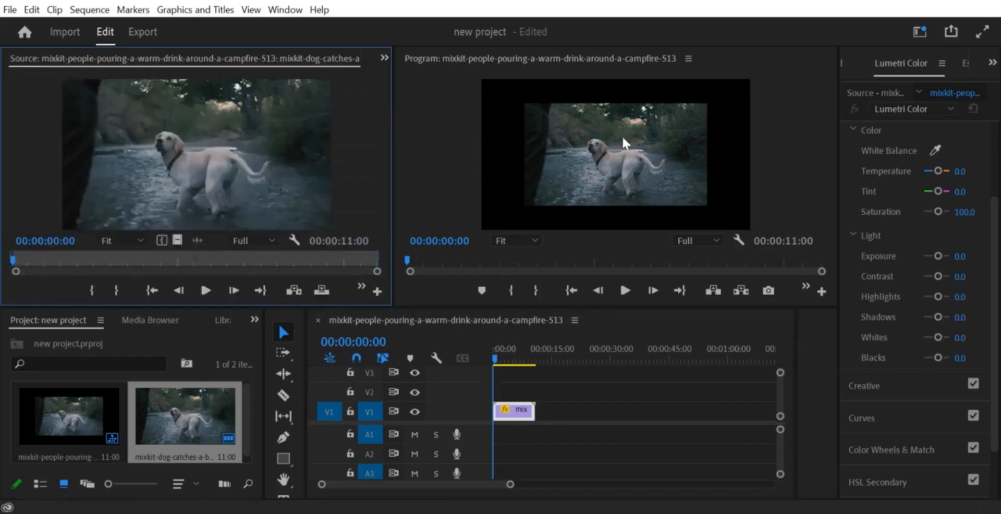